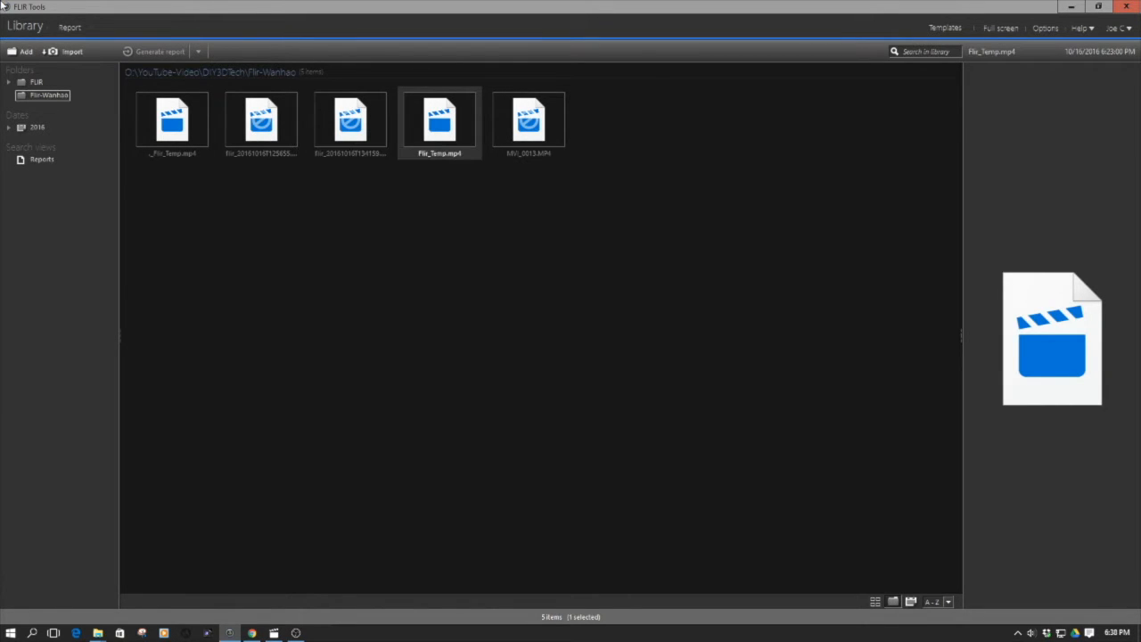
mouse_move(32, 11)
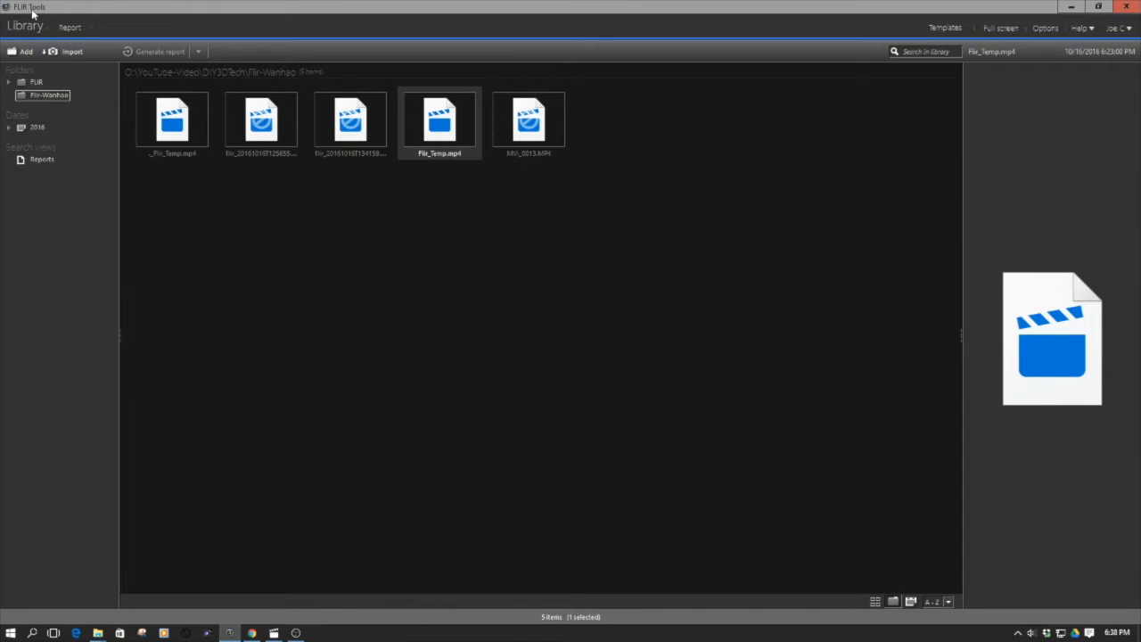
mouse_move(42, 15)
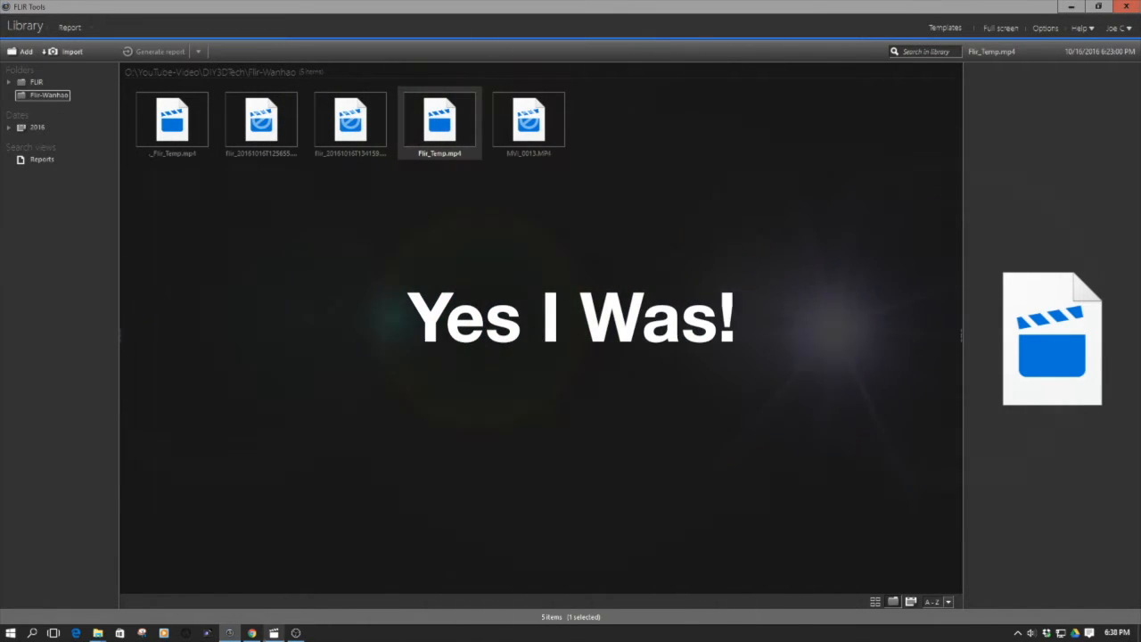
- Play Flir_Temp.mp4 in Movies & TV until the hotend reads 111 °C against 170°
double_click(439, 120)
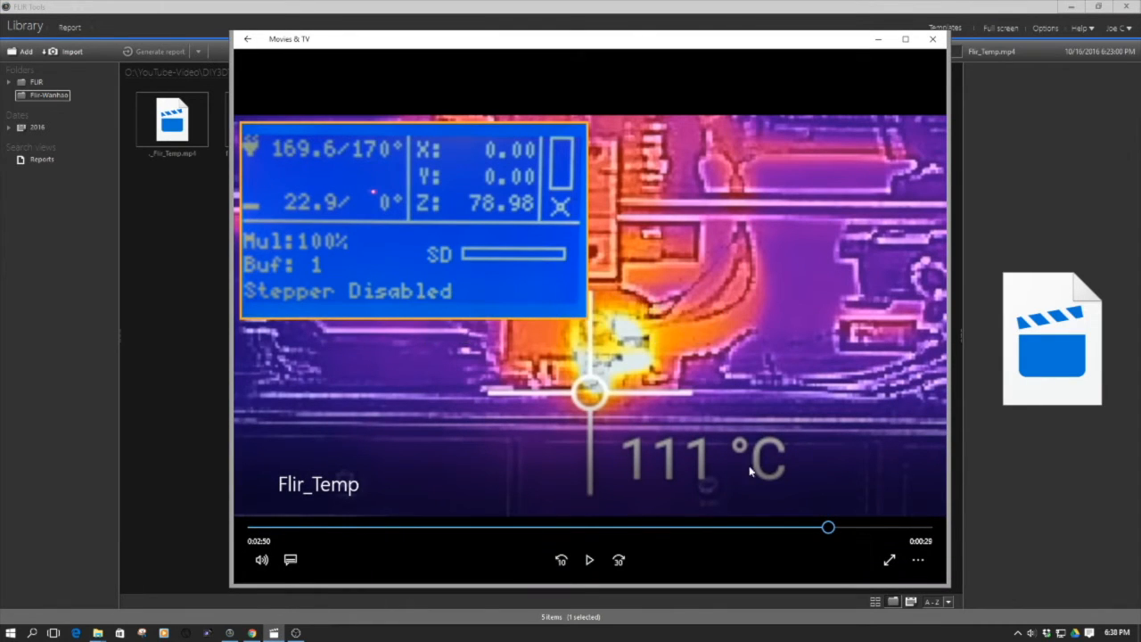
mouse_move(758, 430)
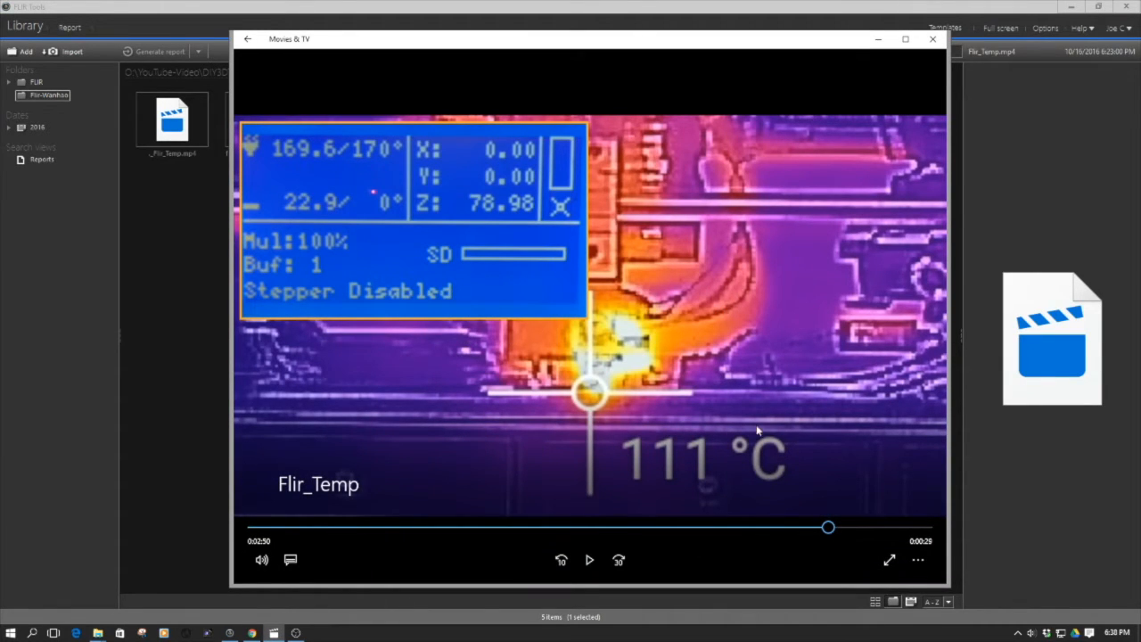
mouse_move(581, 457)
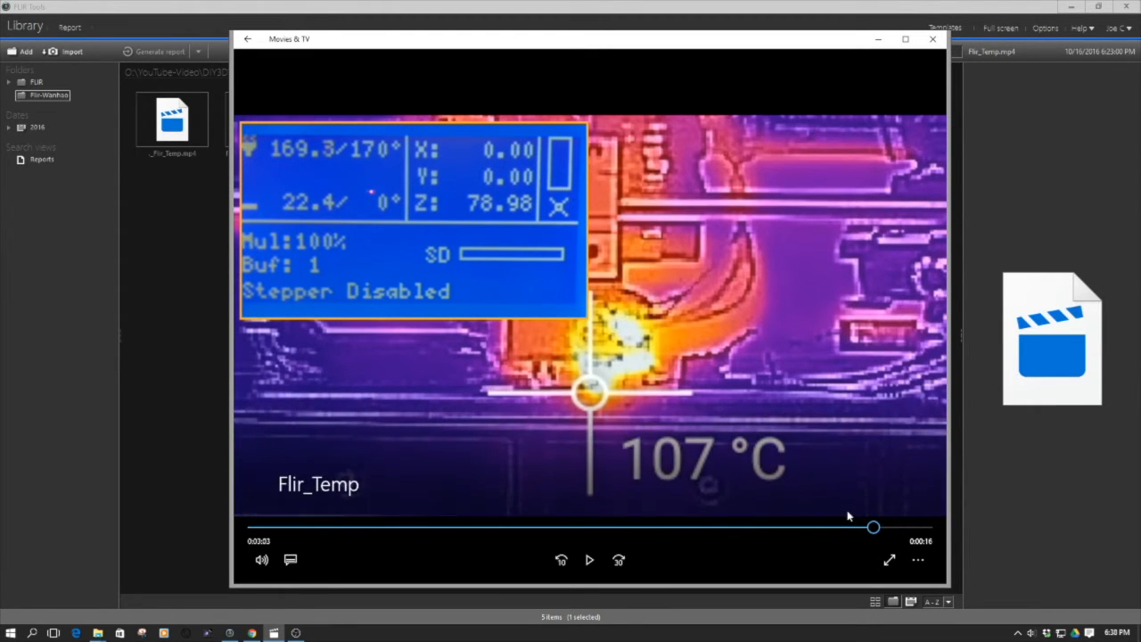
mouse_move(670, 469)
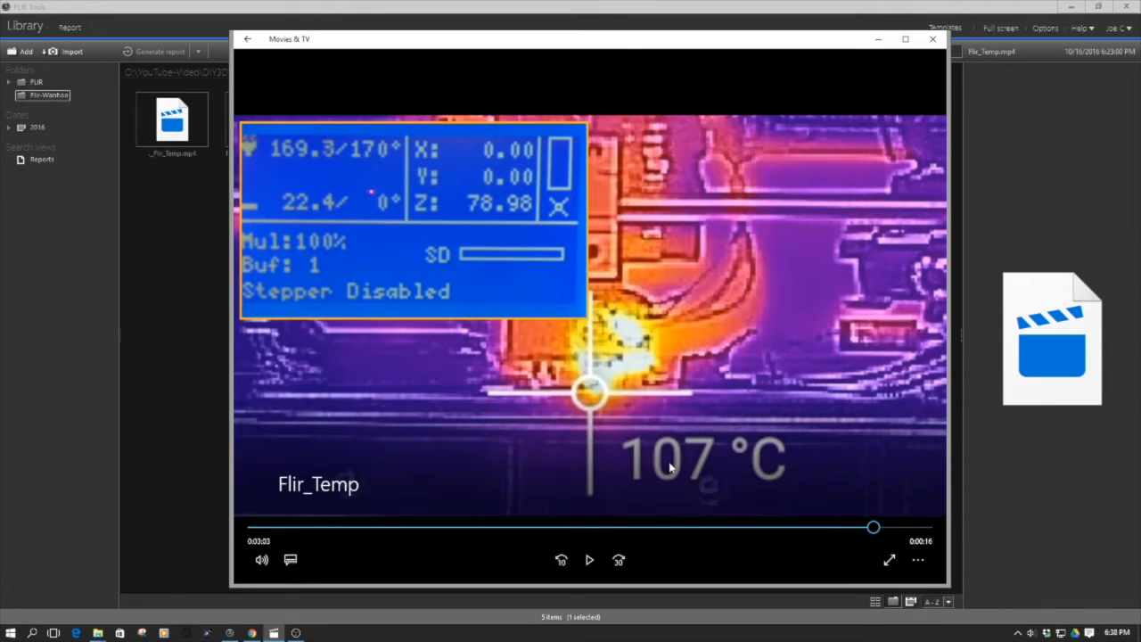
mouse_move(322, 159)
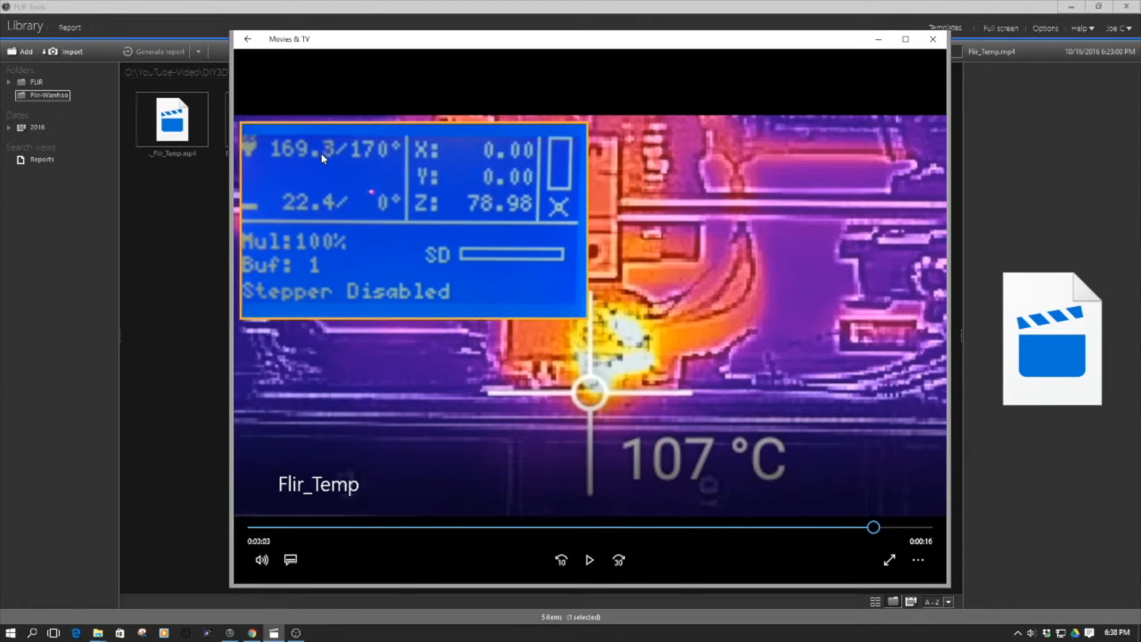
mouse_move(328, 160)
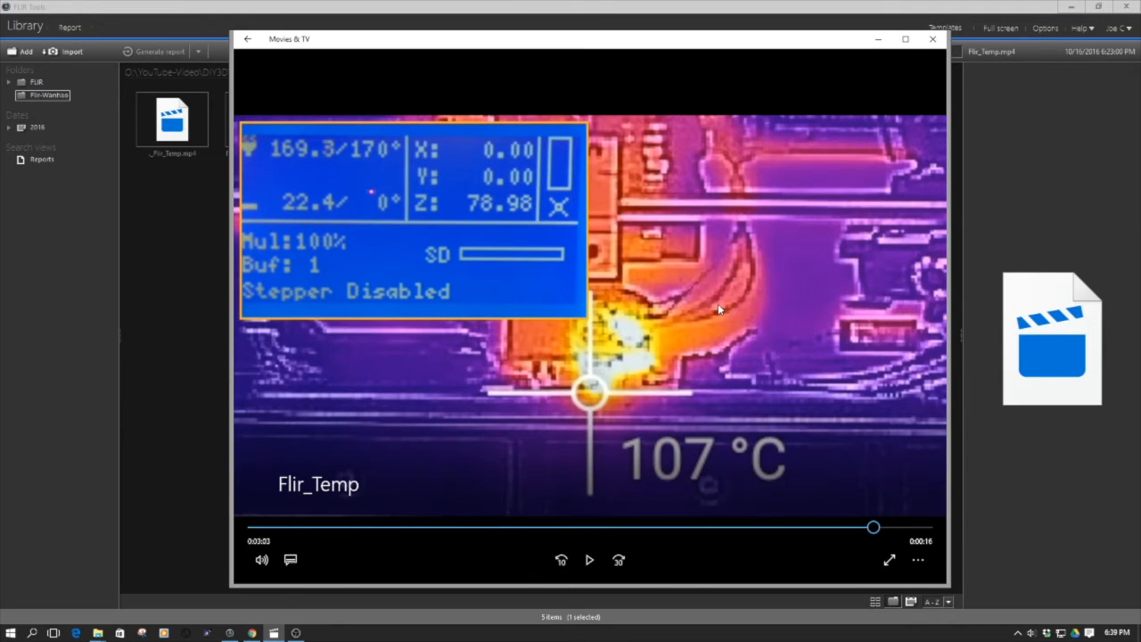
mouse_move(629, 331)
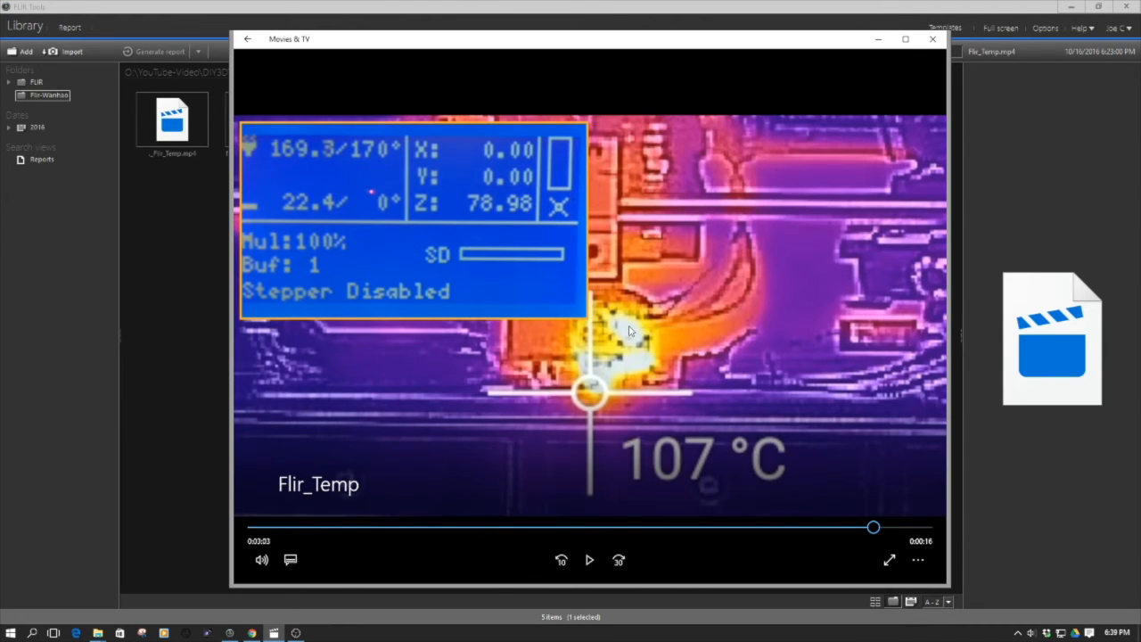
mouse_move(624, 337)
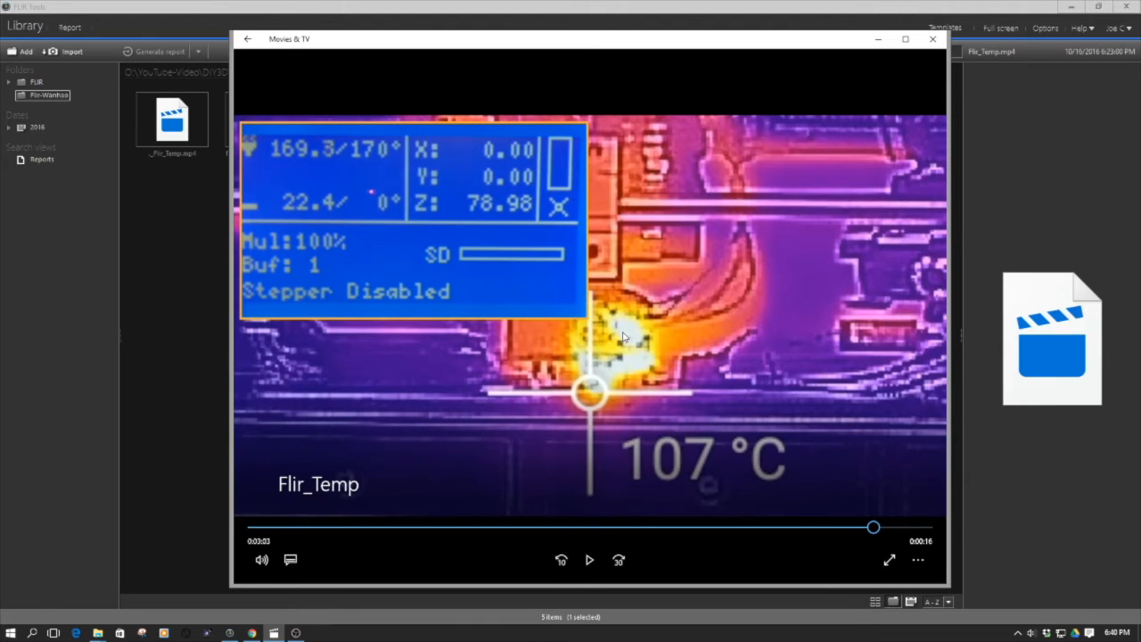
mouse_move(605, 342)
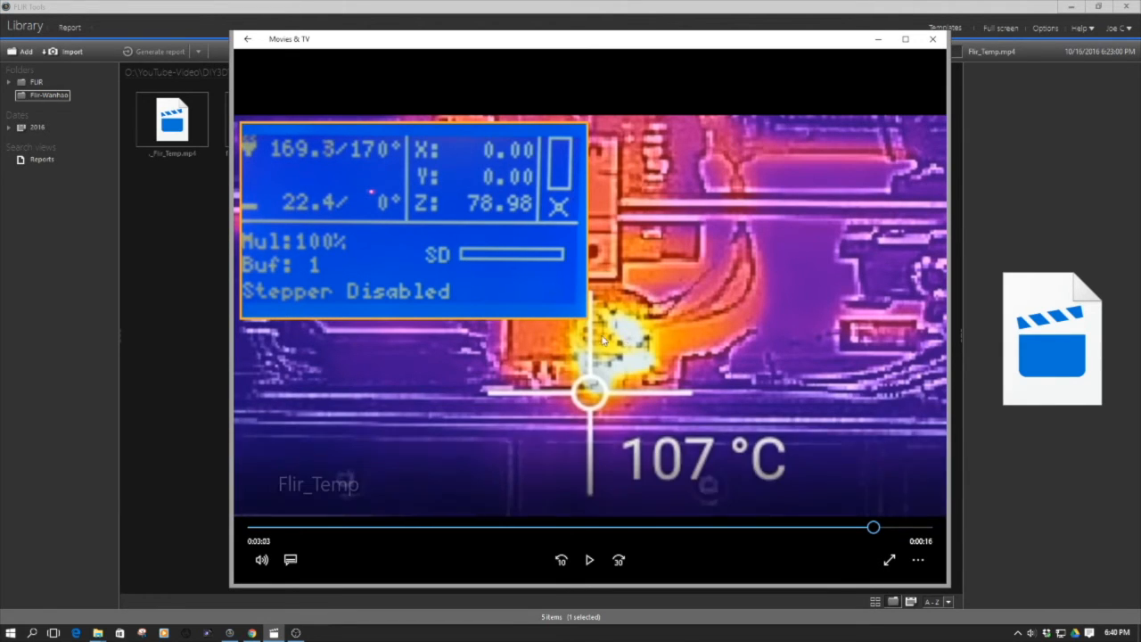
mouse_move(622, 341)
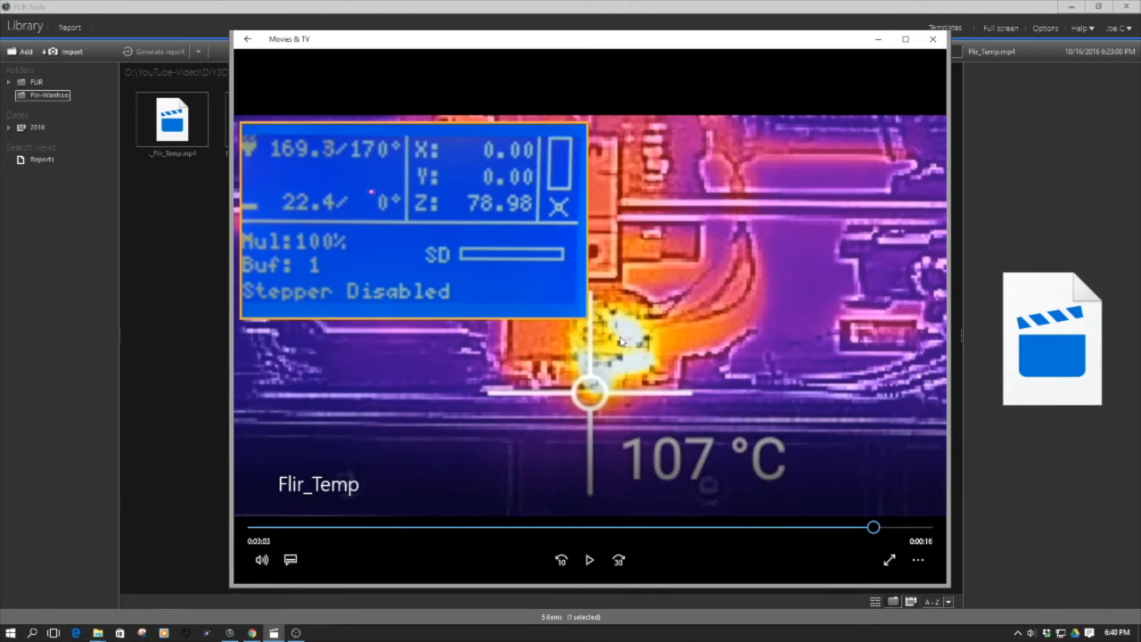
mouse_move(606, 370)
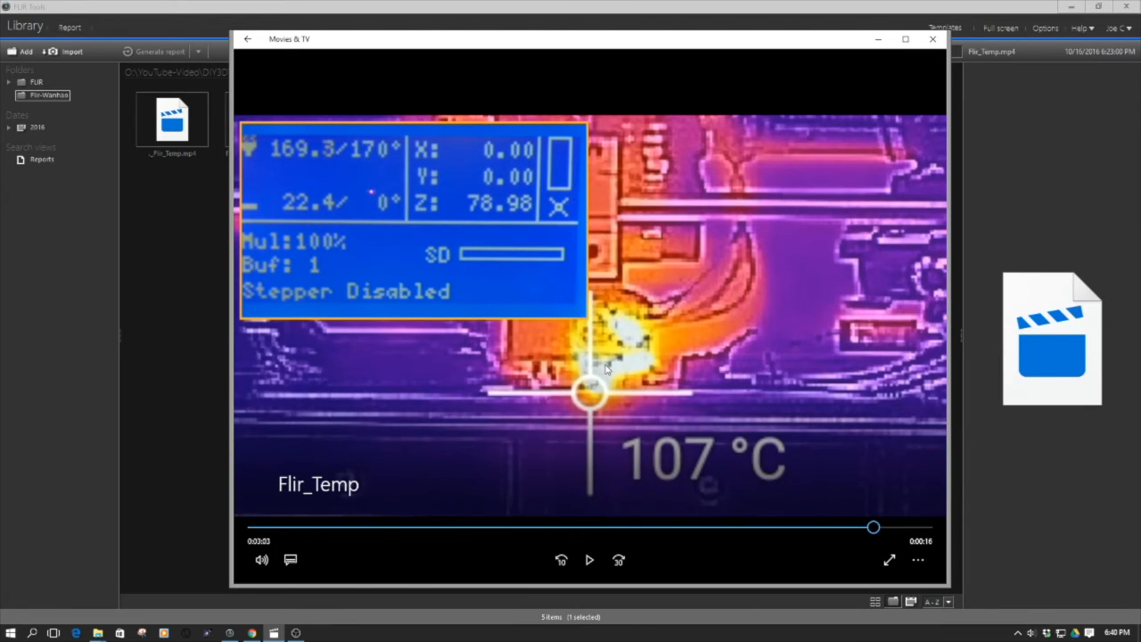
mouse_move(600, 386)
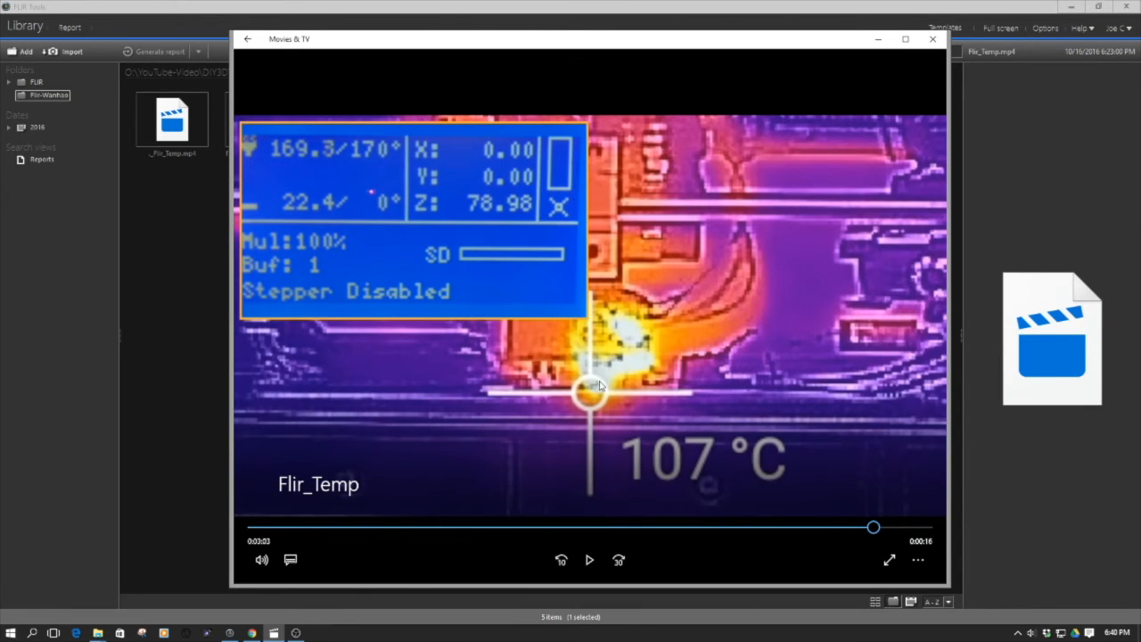